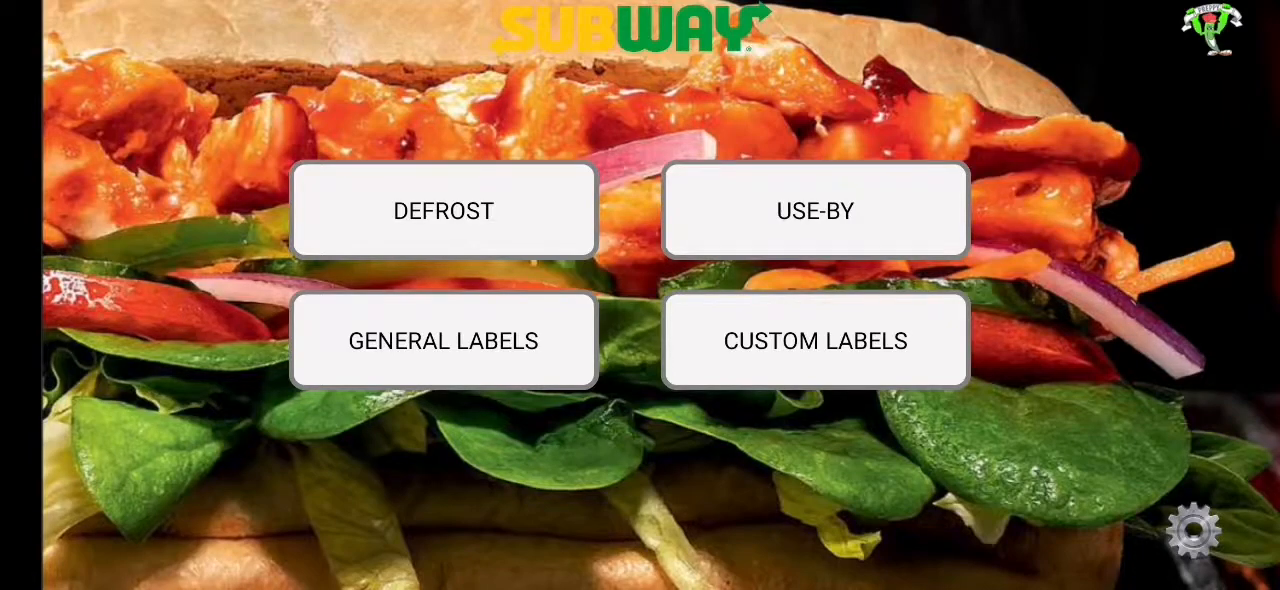
Step: Start a new custom label and bring the Cookie 6 Pack template into view
left_click(814, 340)
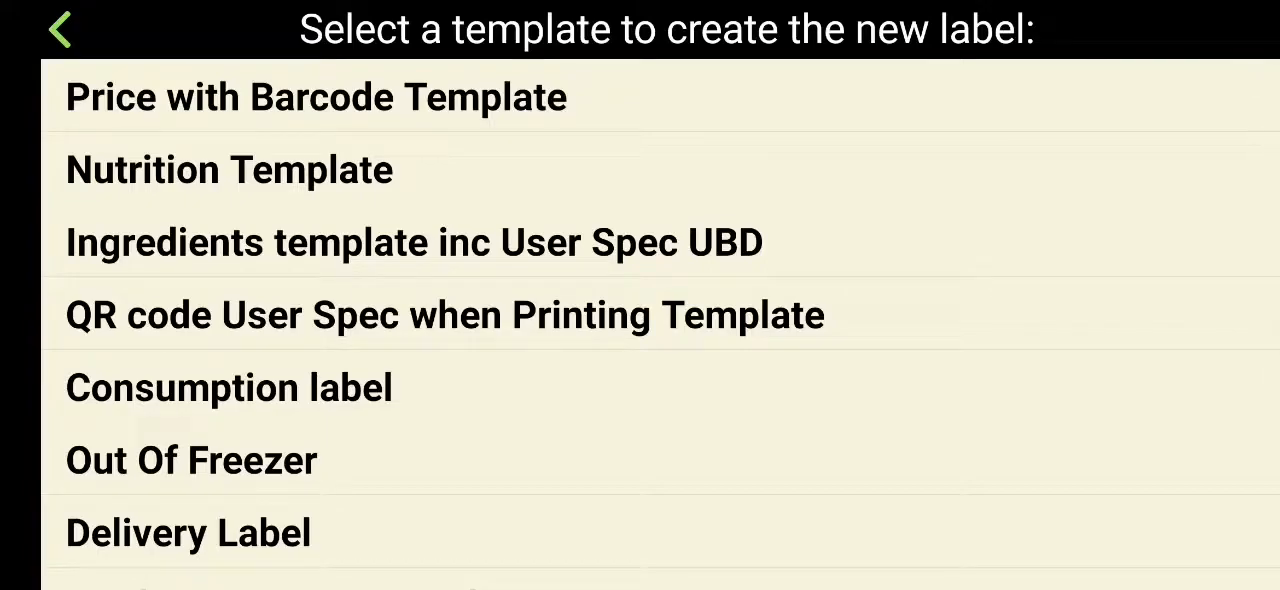
scroll("down", 3)
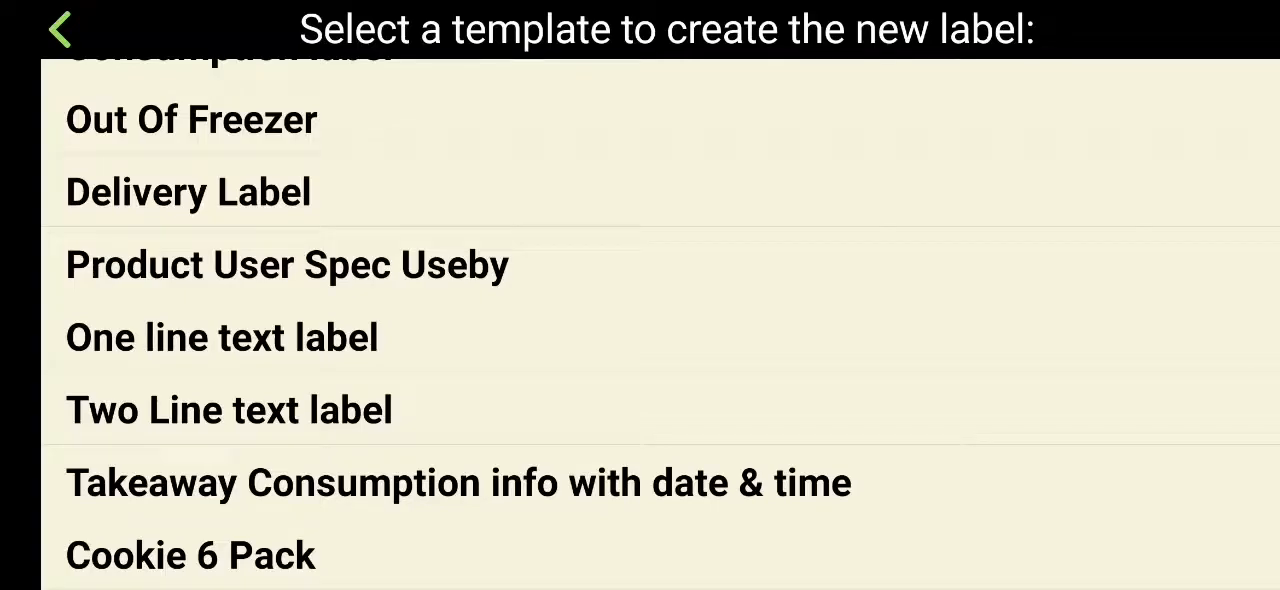
Step: Choose the Cookie 6 Pack template and name the new label 'Cookie 6 Pack'
left_click(190, 556)
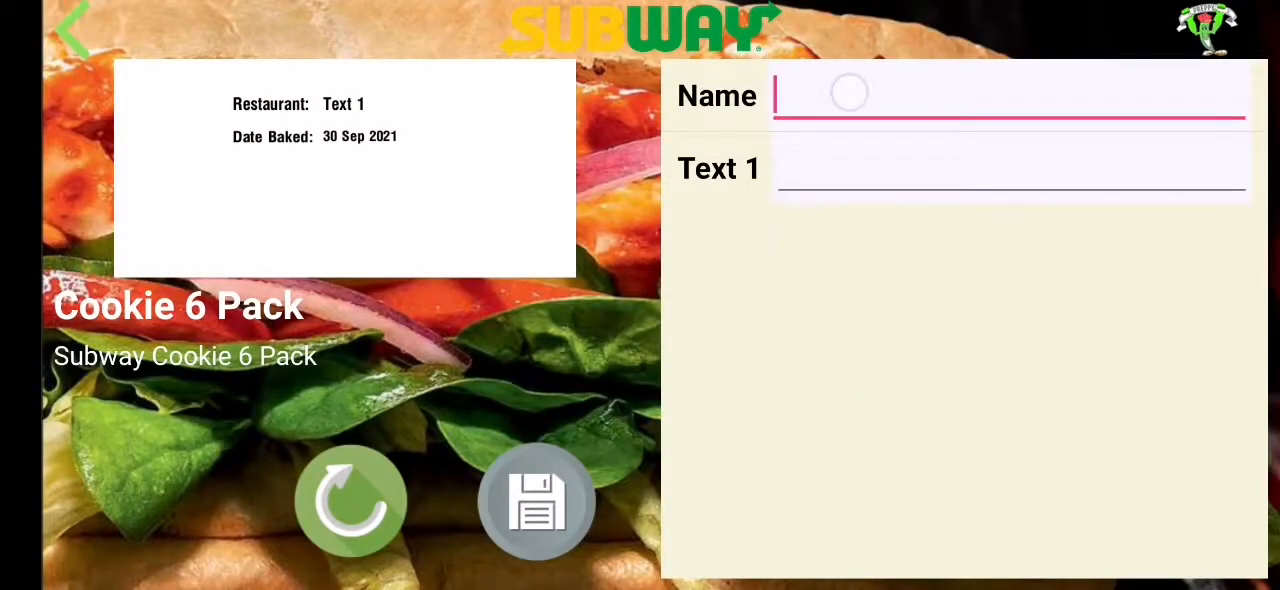
left_click(1000, 94)
type("Cookie")
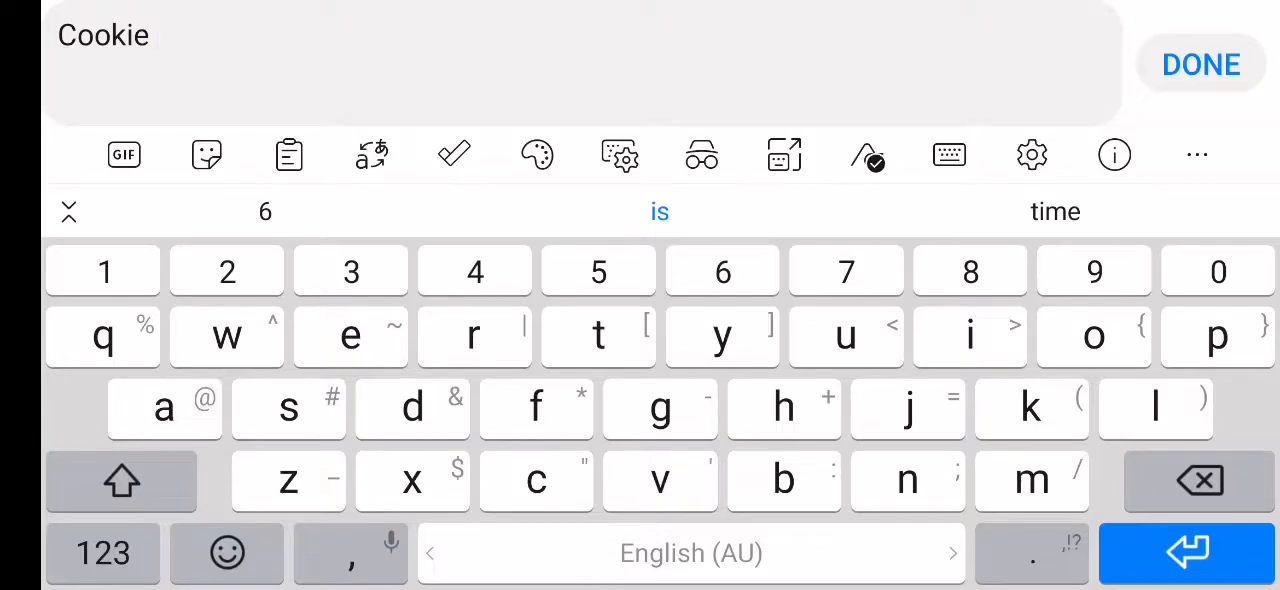
left_click(264, 212)
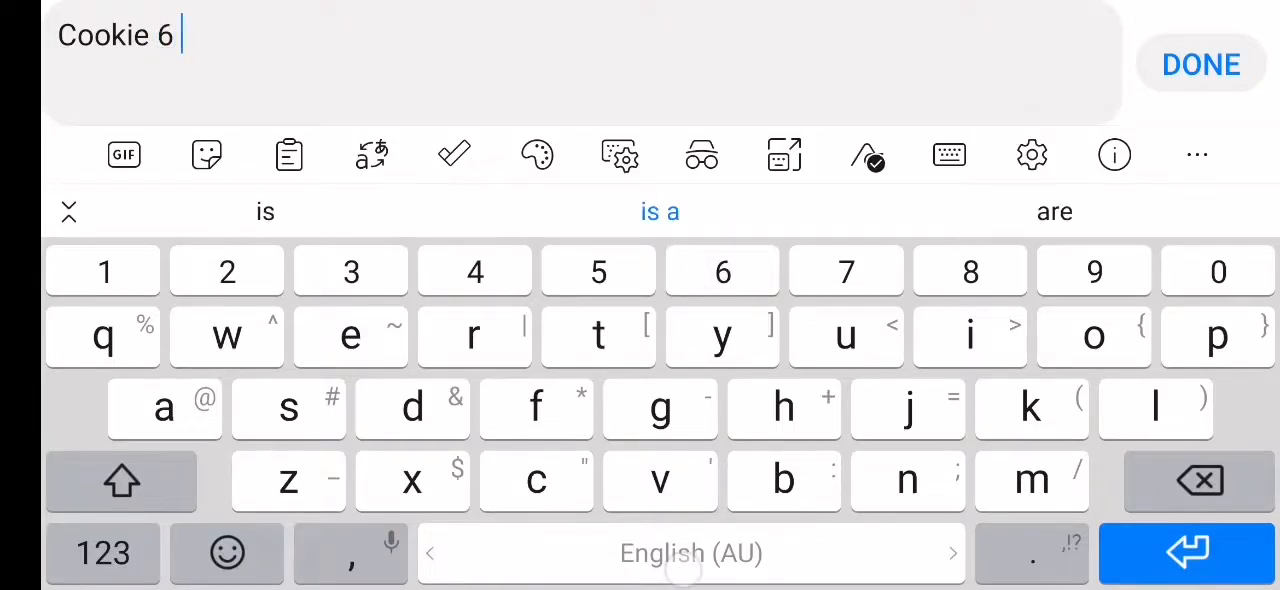
left_click(120, 480)
type(" Pack")
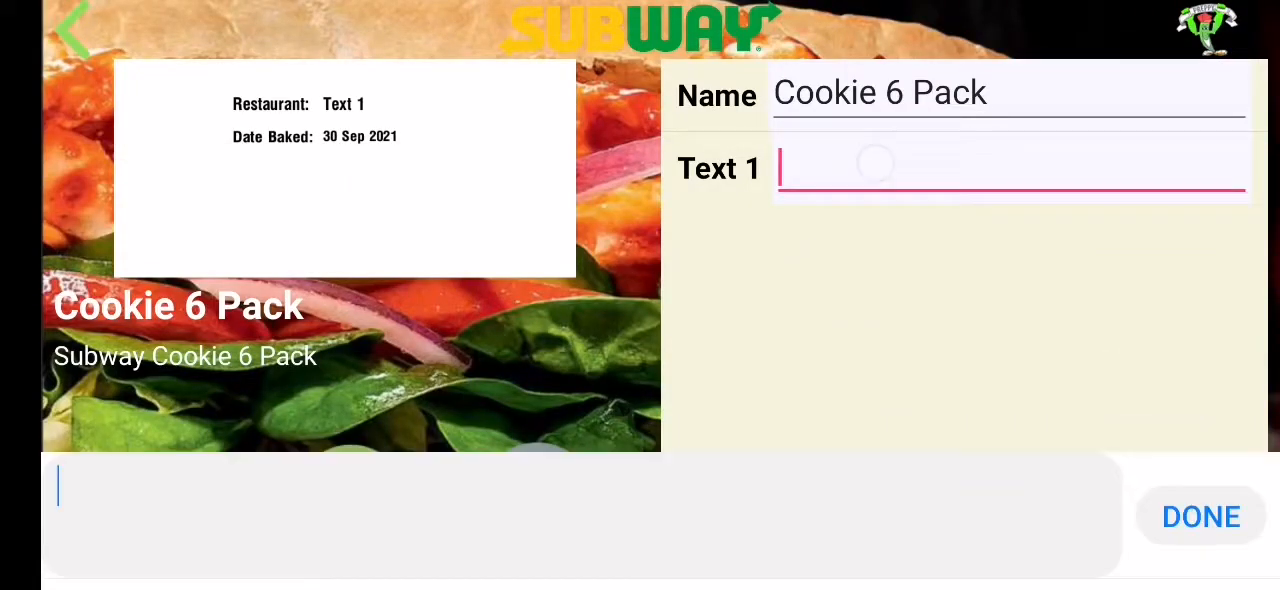
left_click(1200, 516)
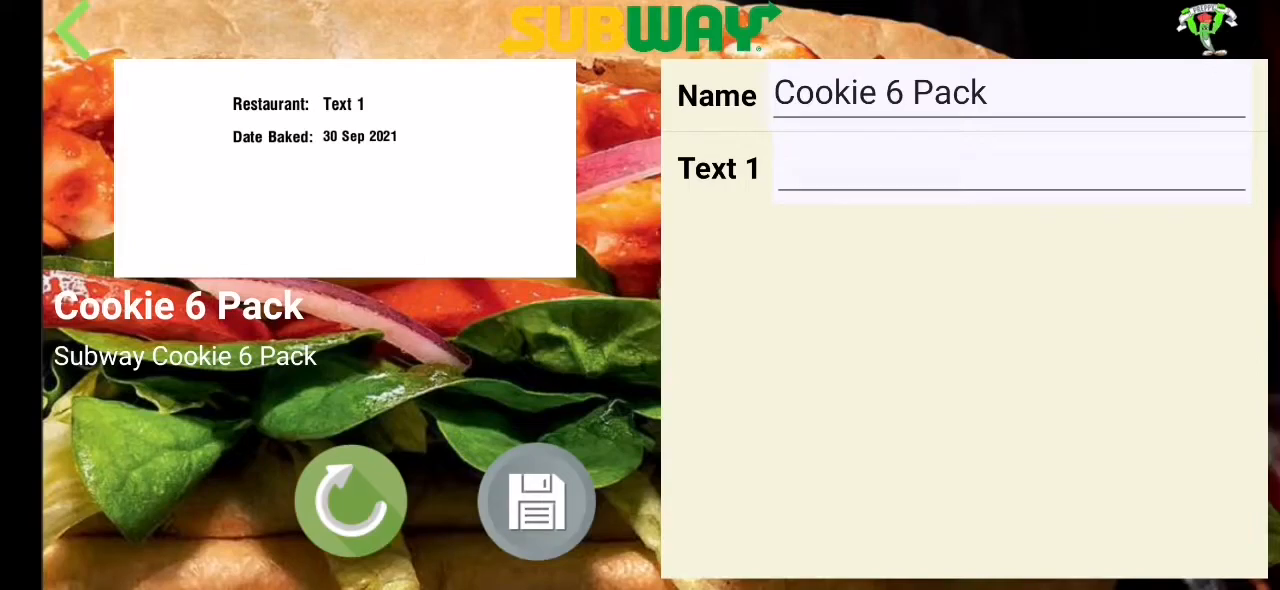